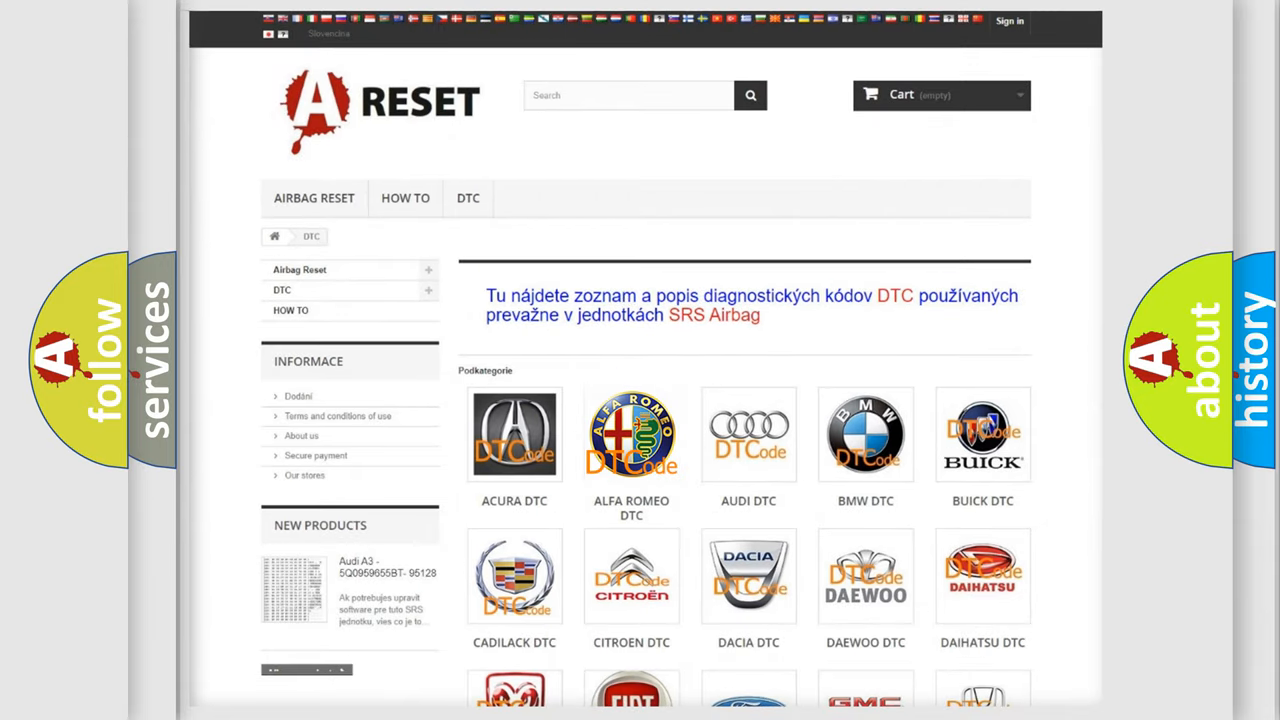
# Open the Alfa Romeo DTC subcategory and browse its full airbag code list (B, C and P codes)
pyautogui.click(632, 432)
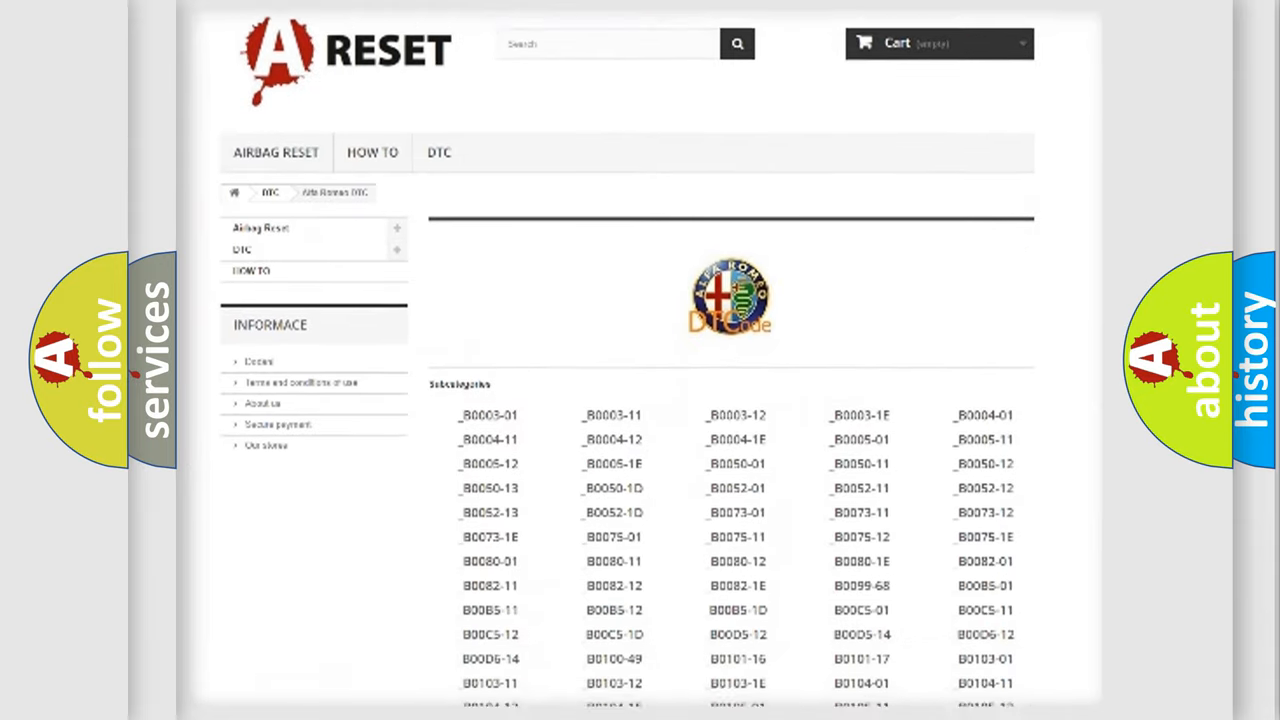
pyautogui.scroll(-3)
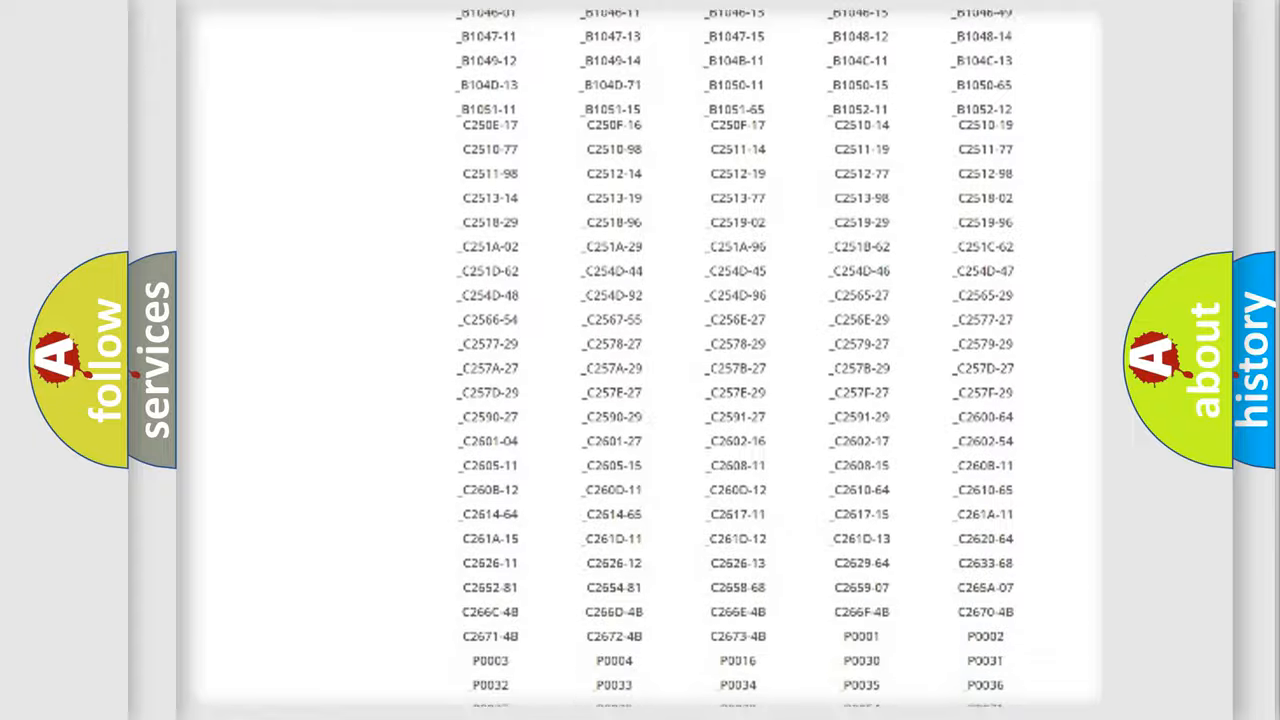
pyautogui.scroll(3)
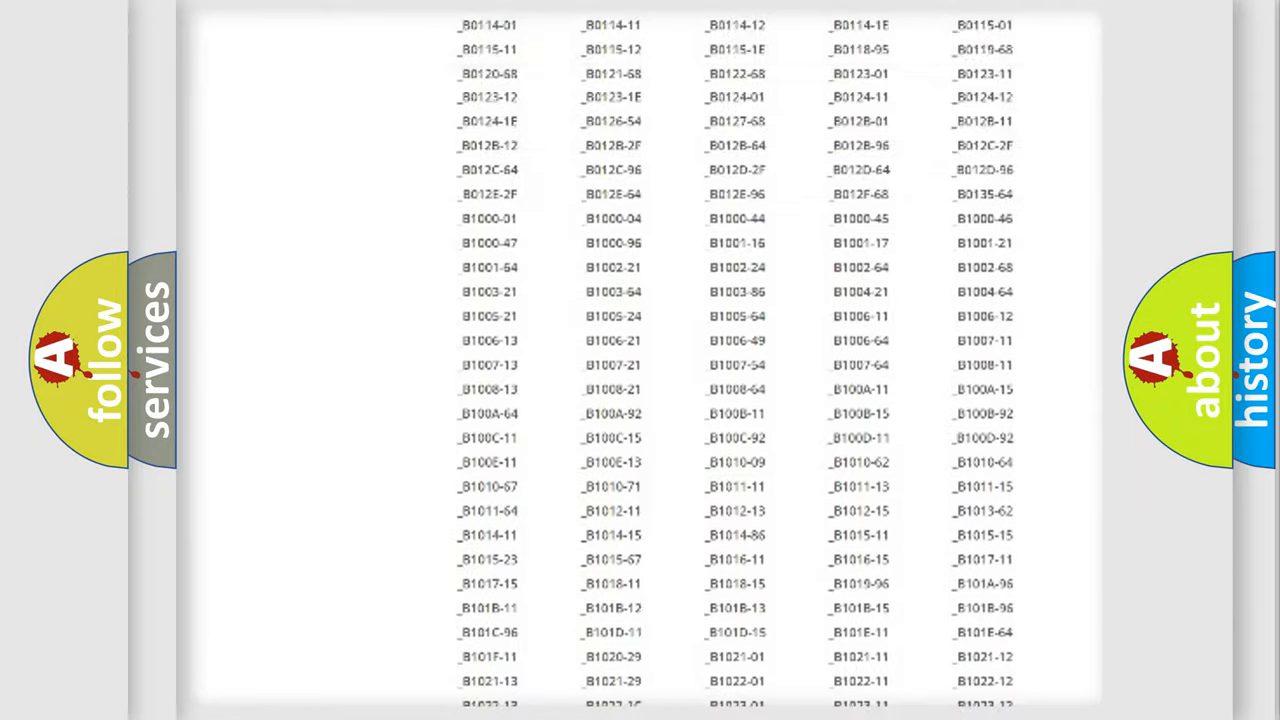
pyautogui.scroll(3)
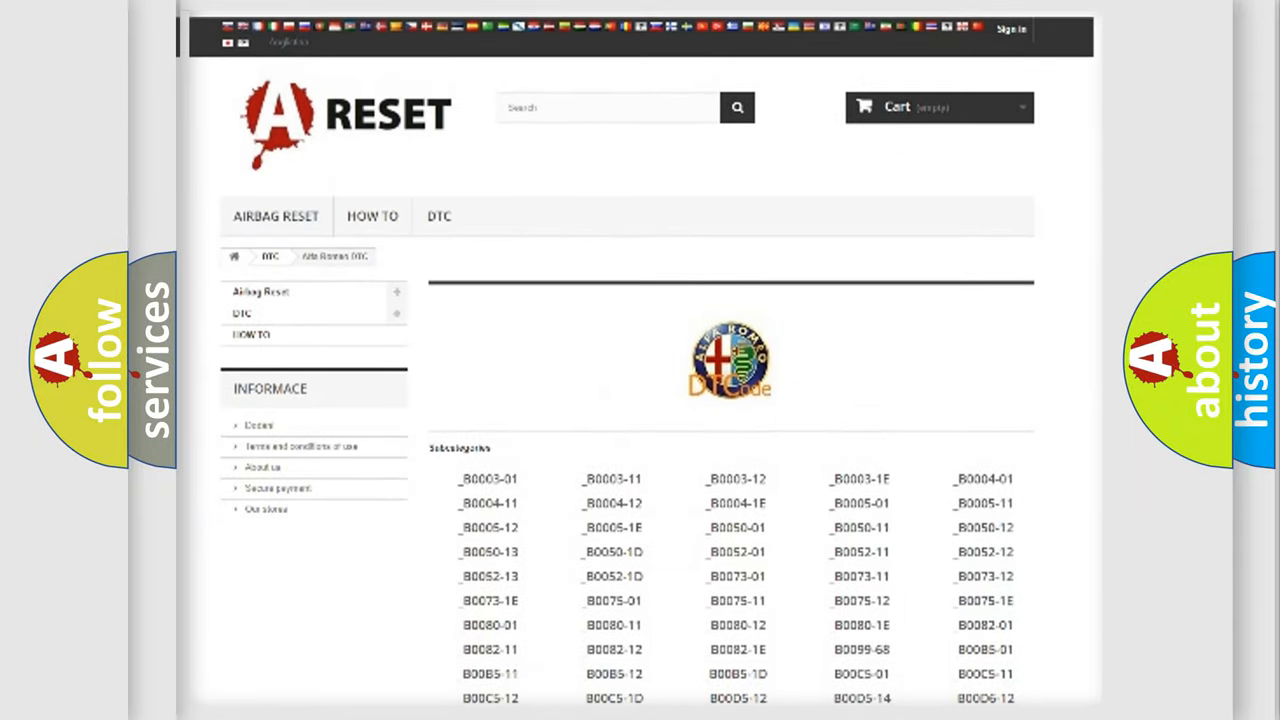